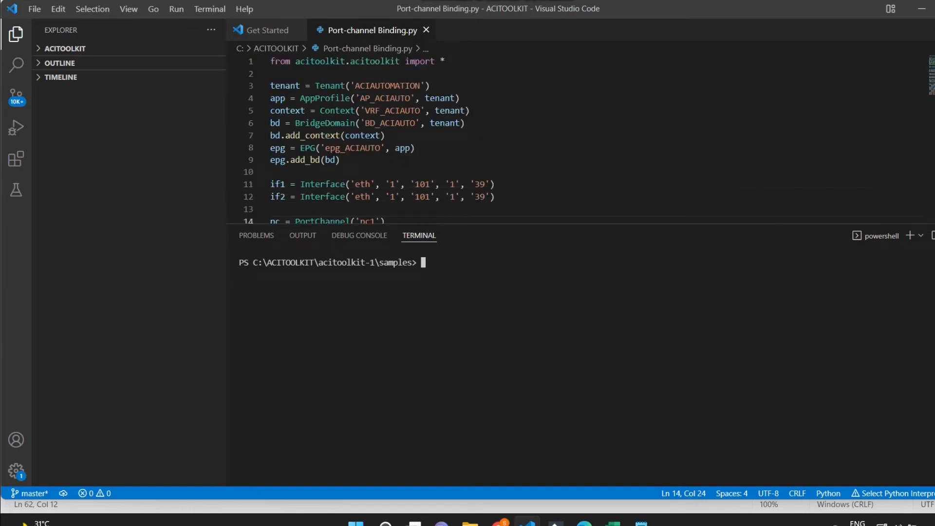
# Step: Delete the interface and PortChannel lines, keeping only tenant, app profile, VRF, BD and EPG code
pyautogui.moveTo(270, 86); pyautogui.dragTo(344, 147)
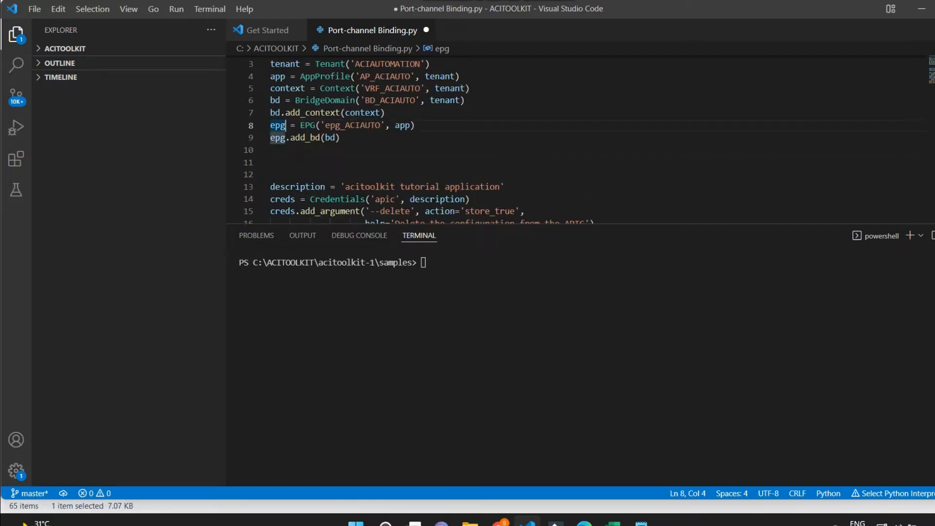
# Step: Rename epg to epg1 'epg_ACIAUTO1' and add epg2 = EPG('epg_ACIAUTO2',app) plus a third EPG line
pyautogui.write('1')
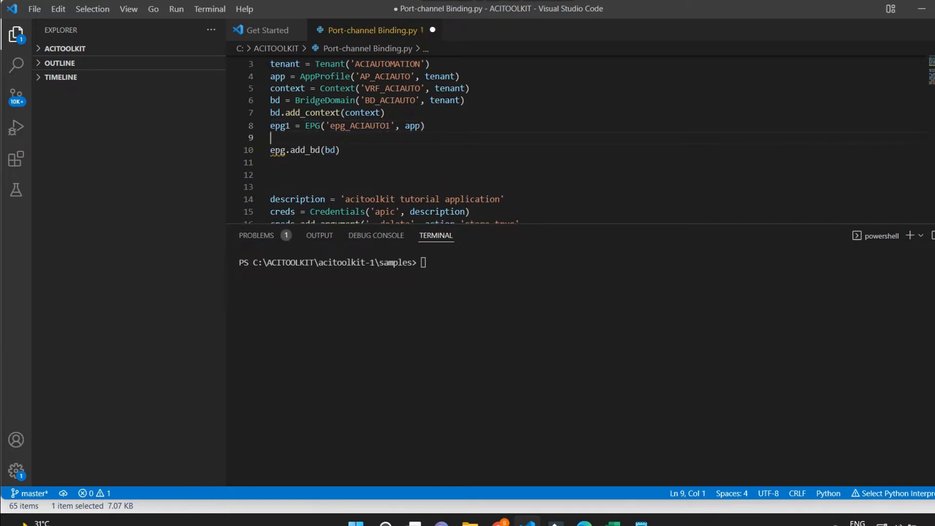
pyautogui.write('epg2')
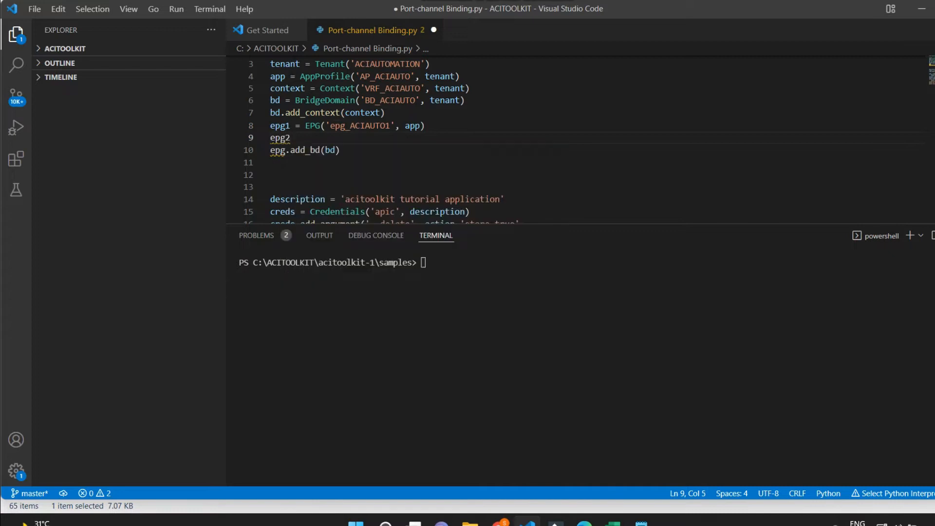
pyautogui.write('= EPG(')
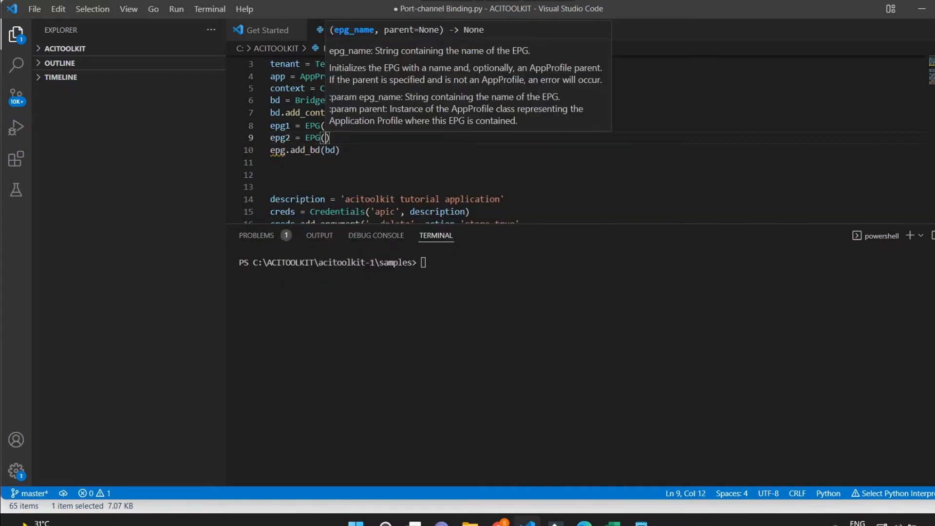
pyautogui.write('v')
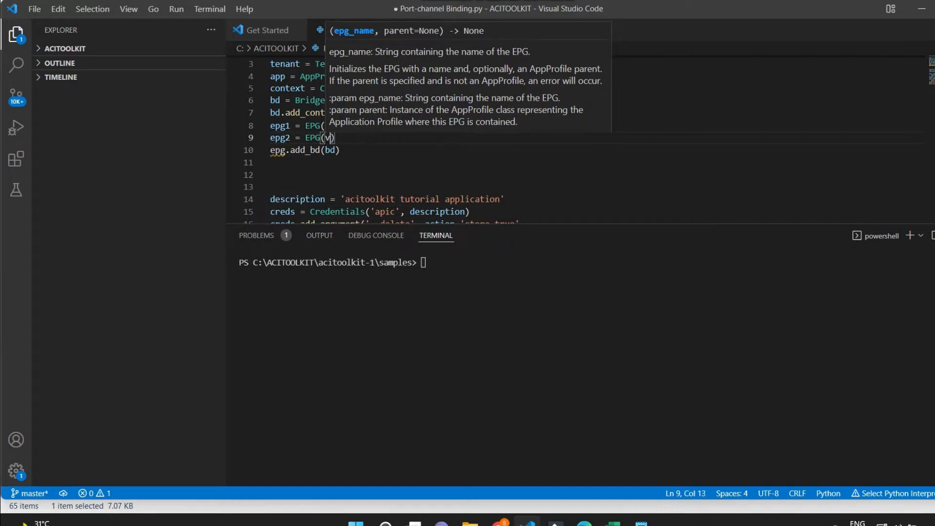
pyautogui.press('Backspace')
pyautogui.write("'epg")
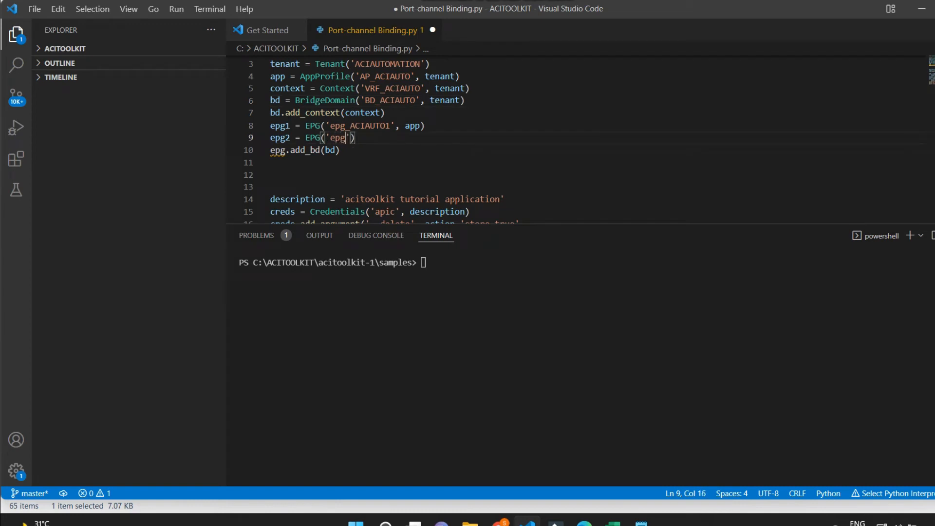
pyautogui.write('_ACIAUTO2')
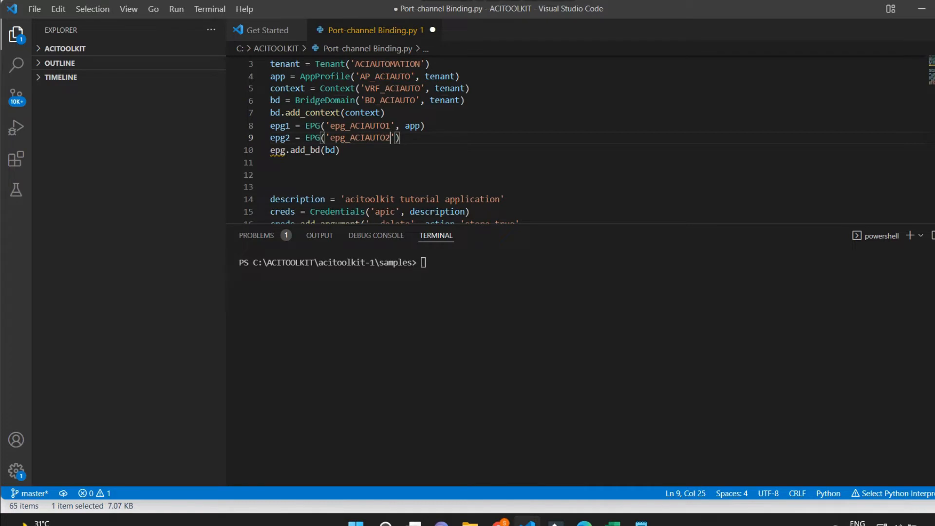
pyautogui.write(',app')
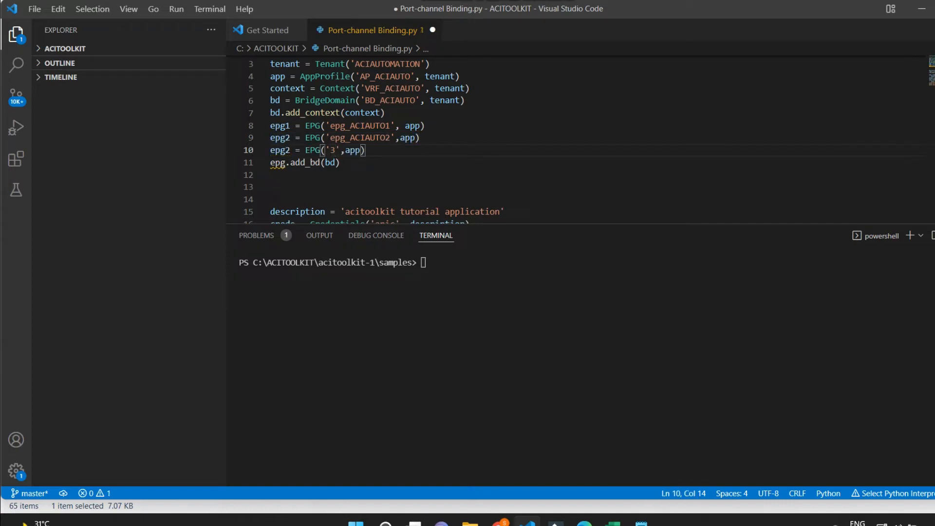
pyautogui.write('epg_ACIAUTO')
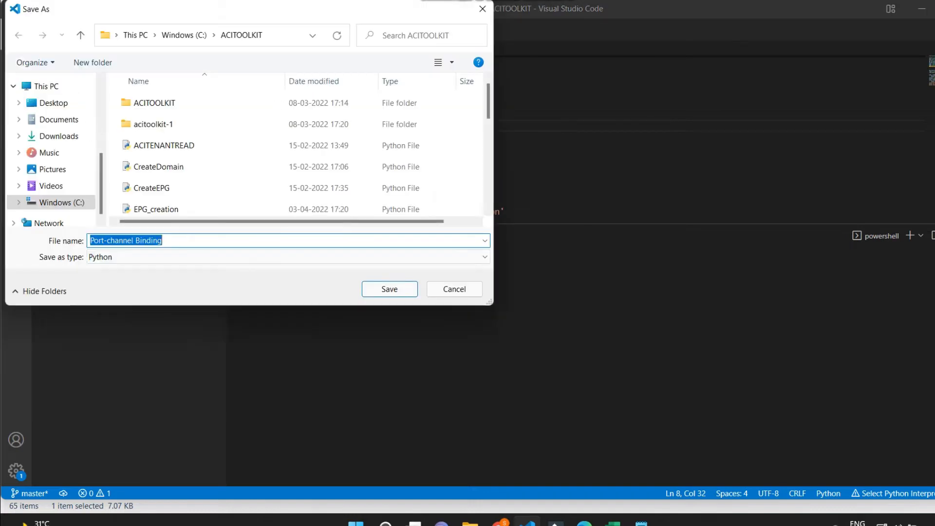
# Step: Save the script as Multiple_EPGs_creation.py in C:\ACITOOLKIT
pyautogui.write('Multiple_')
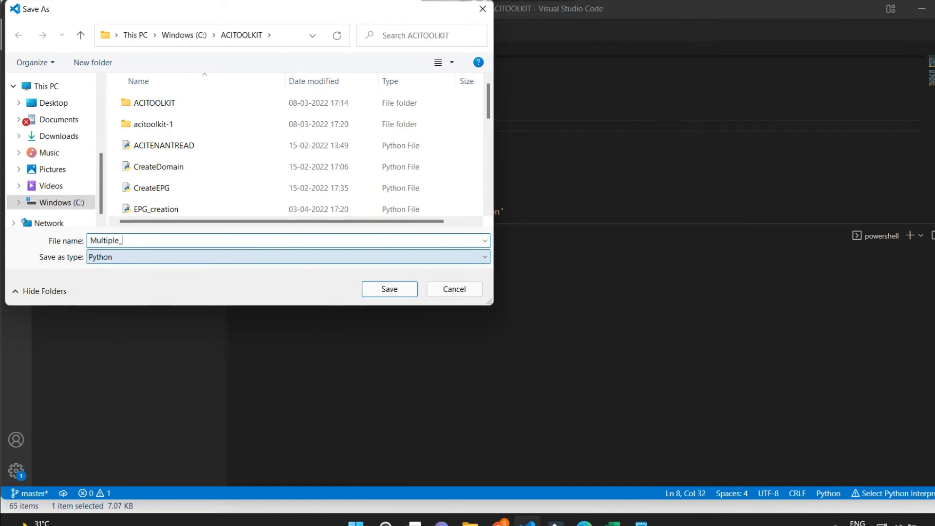
pyautogui.write('EPGs')
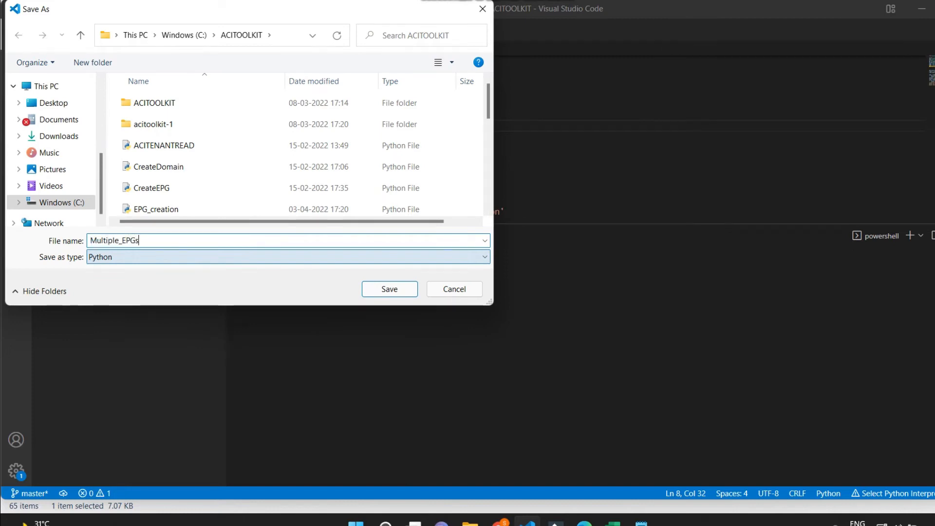
pyautogui.write('_crea')
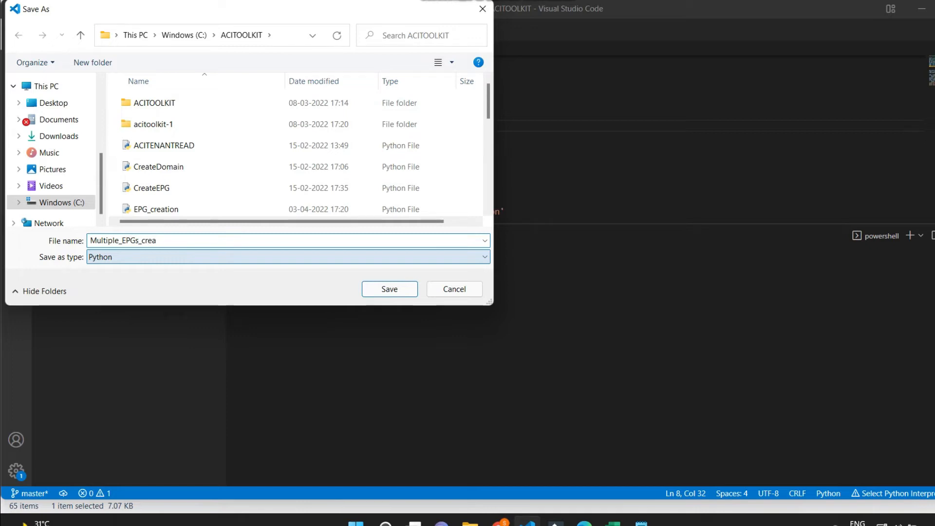
pyautogui.write('tion')
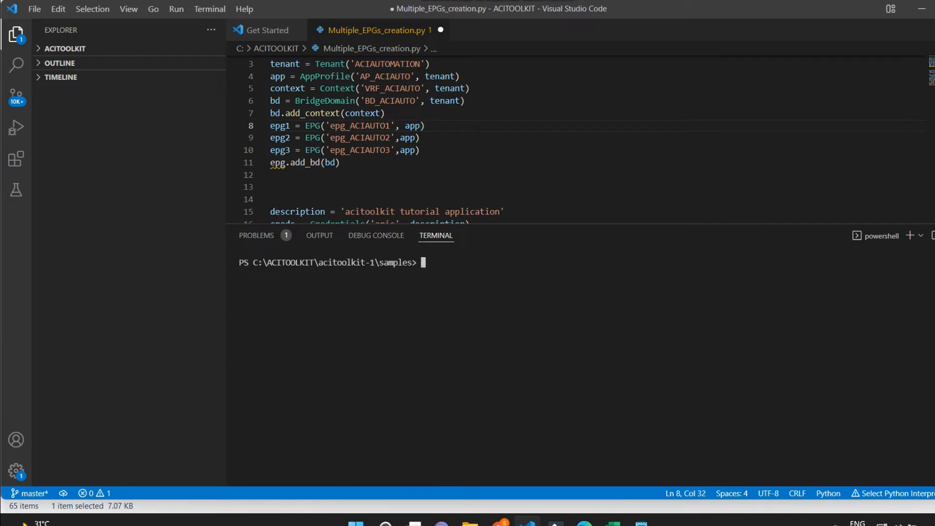
# Step: Run python .\Multiple_EPGs_creation.py from C:\ACITOOLKIT; it fails with NameError 'epg' is not defined
pyautogui.write('cd\\')
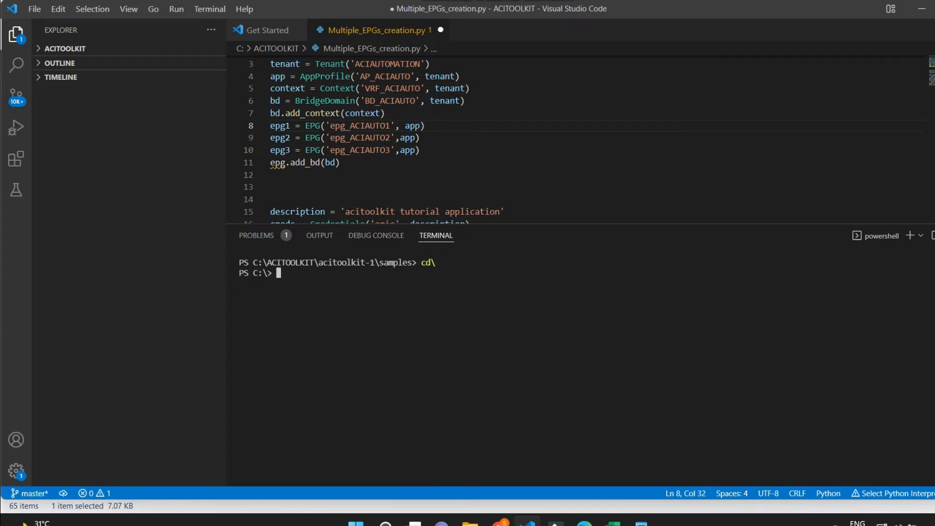
pyautogui.write('cd A')
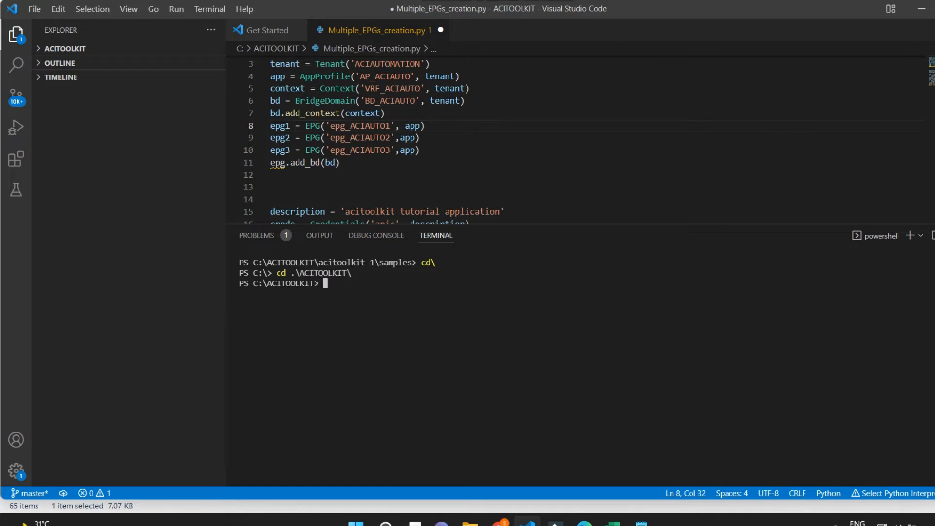
pyautogui.write('python')
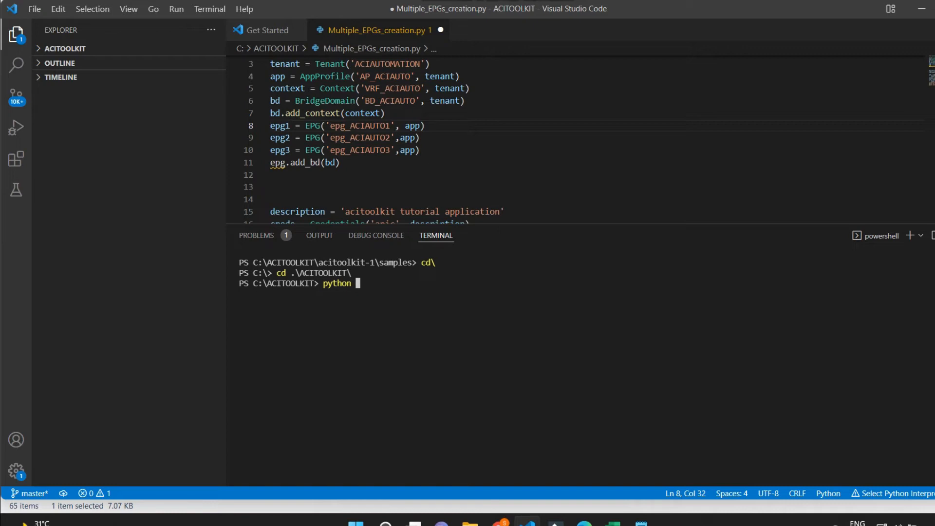
pyautogui.write('Multiple_EPGs_creation.py')
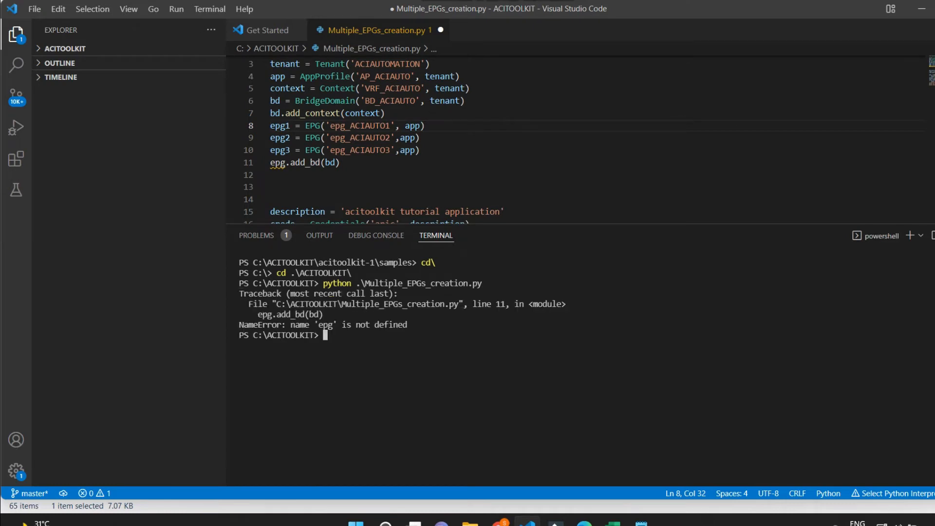
pyautogui.moveTo(247, 304); pyautogui.dragTo(524, 324)
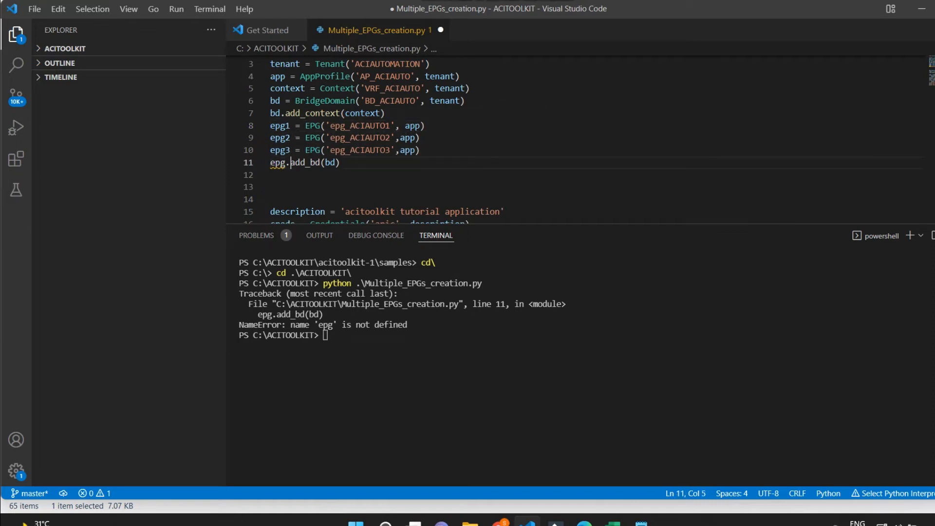
# Step: Change epg.add_bd(bd) to epg1.add_bd(bd) and add add_bd(bd) lines for epg2 and epg3
pyautogui.write('1')
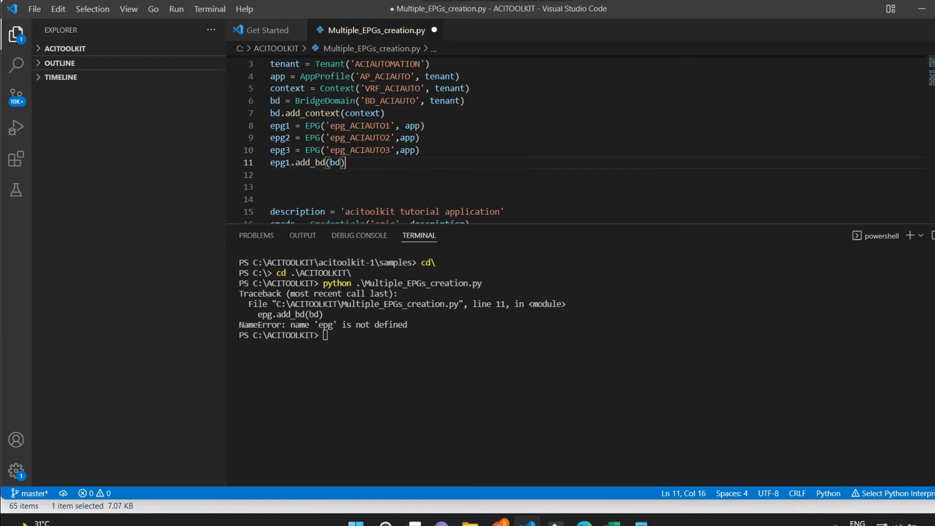
pyautogui.press('Enter')
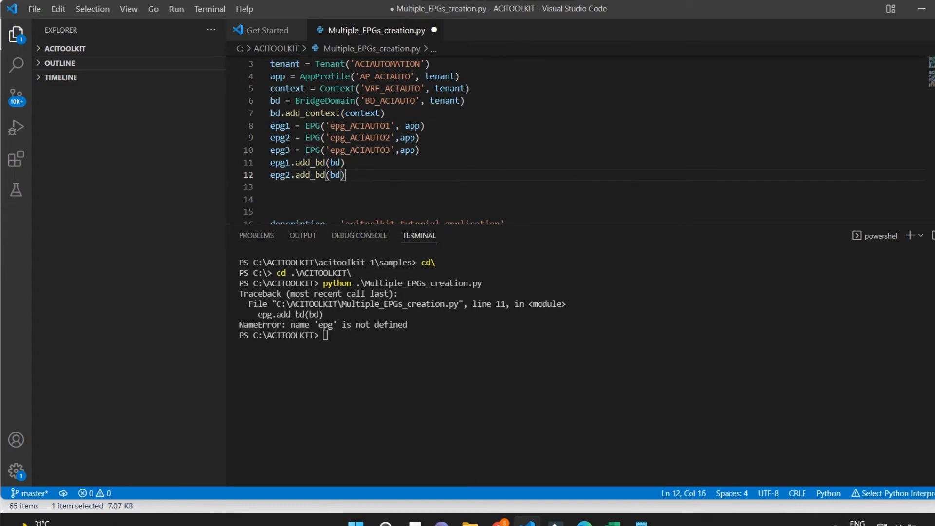
pyautogui.write('epg1.add_bd(bd)')
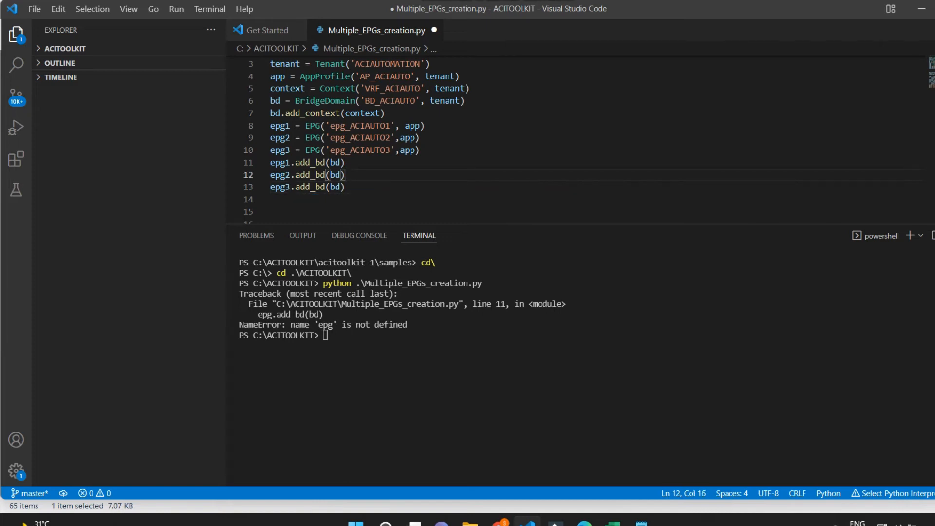
pyautogui.click(34, 9)
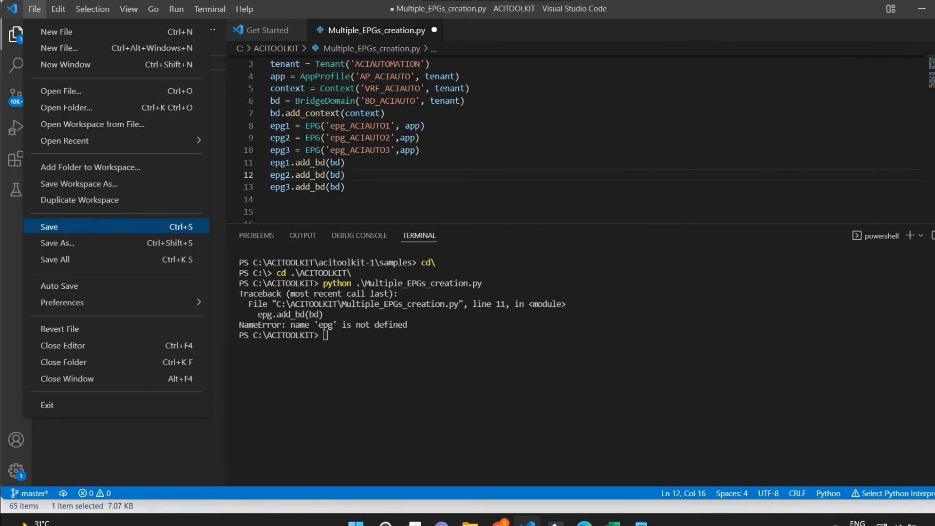
pyautogui.click(49, 227)
pyautogui.write('python .\\Multiple_EPGs_creation.py')
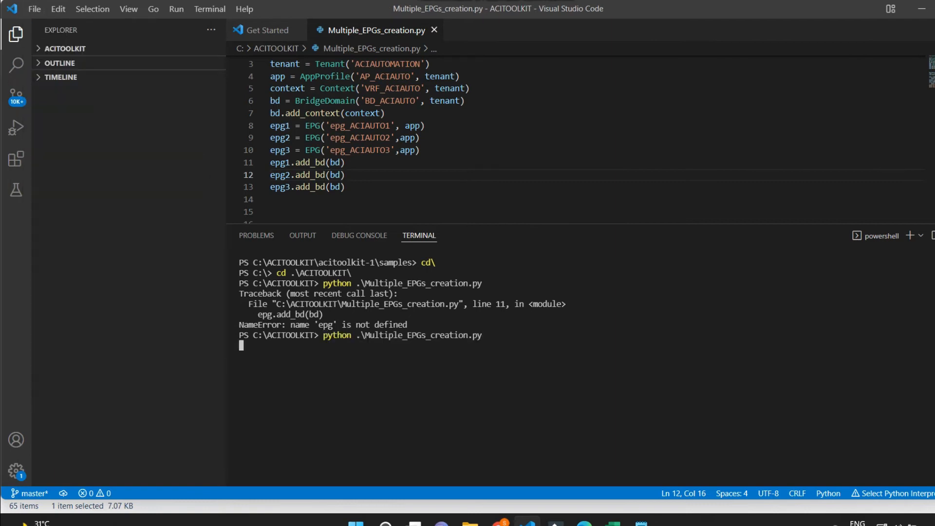
pyautogui.write('admin')
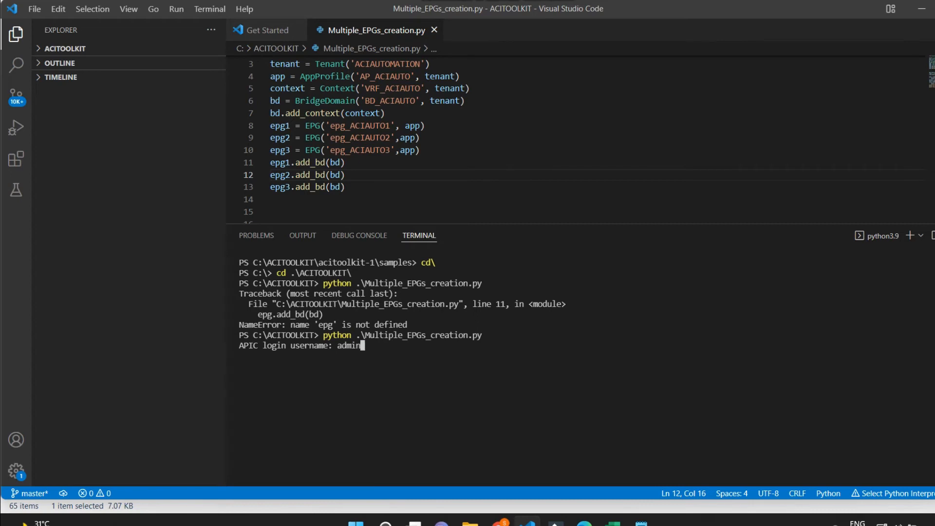
pyautogui.write('https://sandboxapicdc.cisco.com')
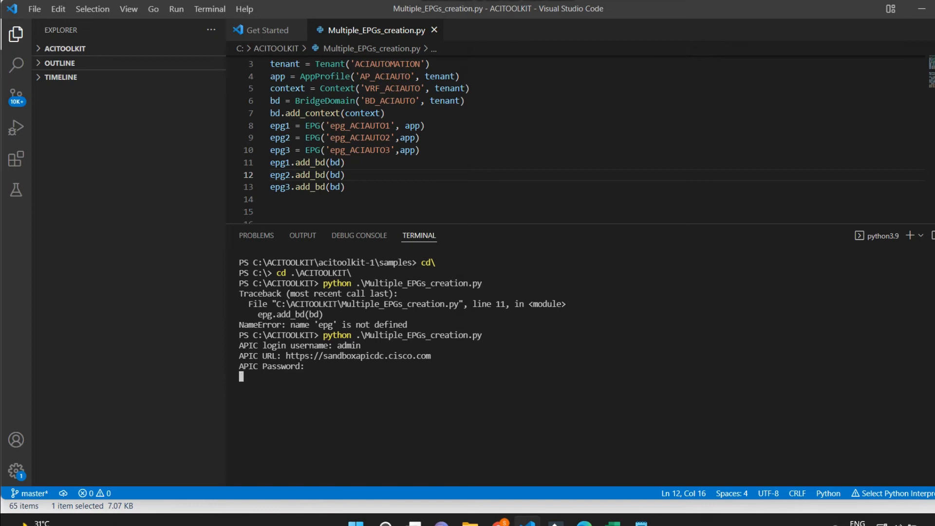
pyautogui.press('enter')
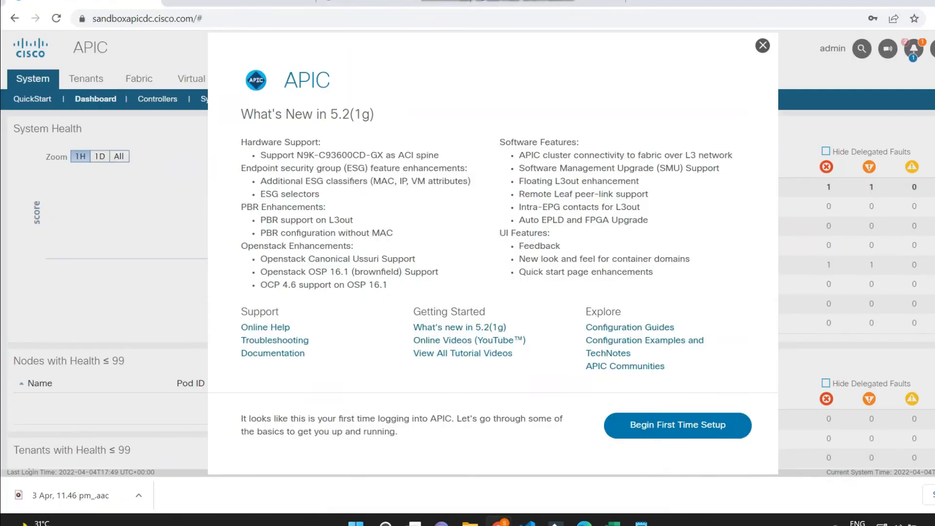
# Step: Dismiss the What's New popup and open tenant ACIAUTOMATION from Tenants > ALL TENANTS
pyautogui.click(764, 46)
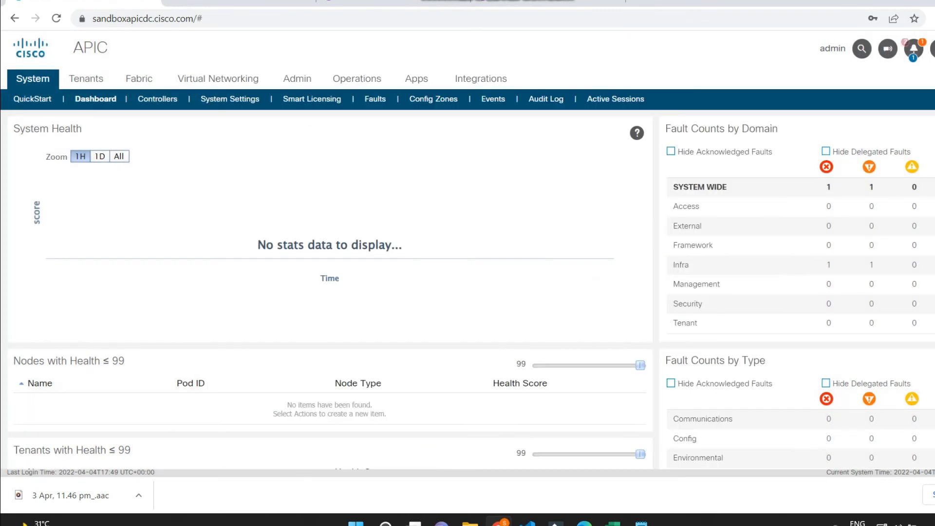
pyautogui.click(86, 78)
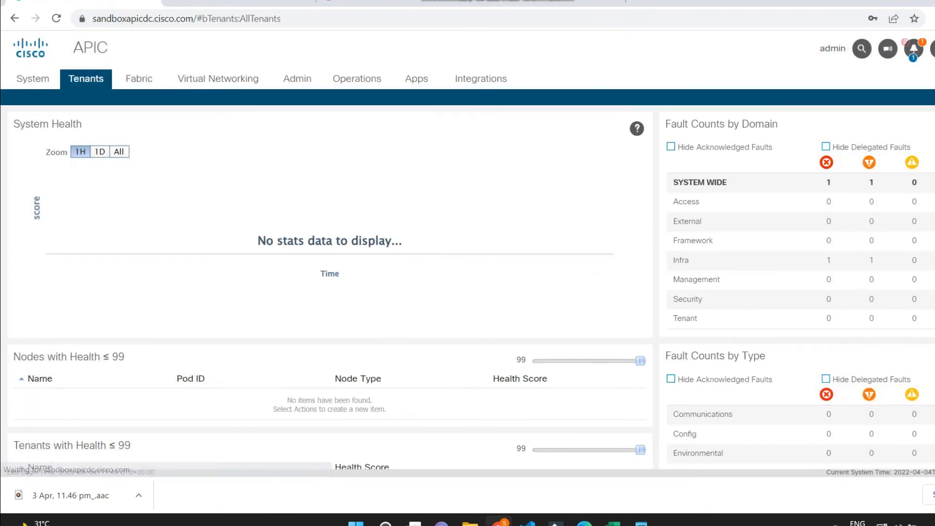
pyautogui.click(85, 78)
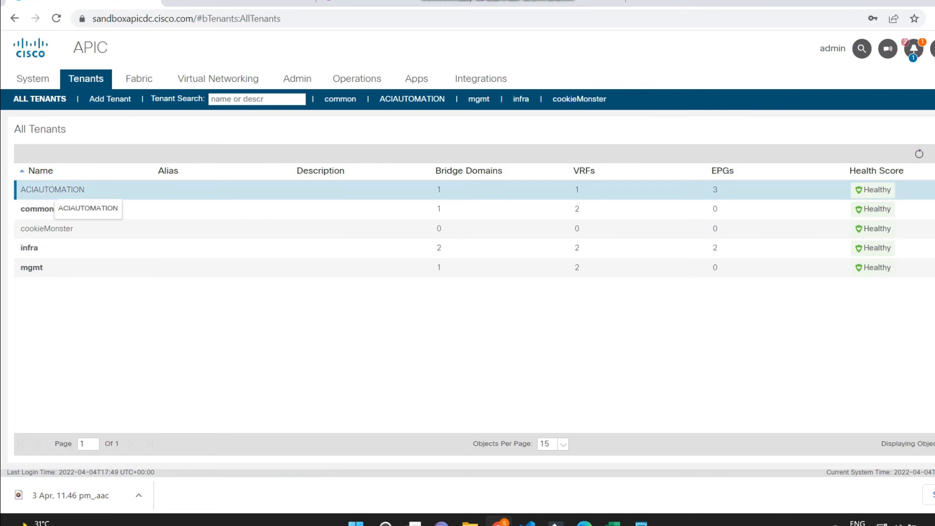
pyautogui.click(52, 190)
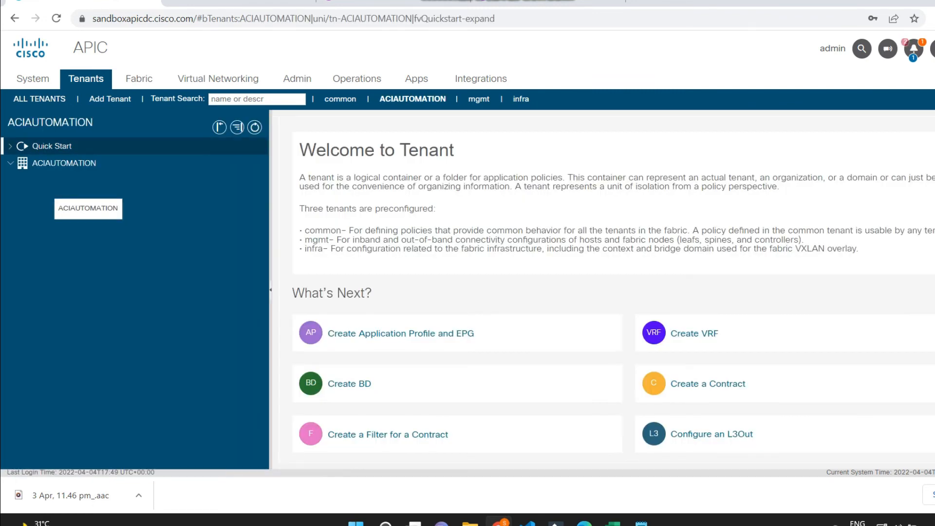
# Step: Expand Application Profiles > AP_ACIAUTO to show epg_ACIAUTO1, epg_ACIAUTO2 and epg_ACIAUTO3
pyautogui.click(64, 162)
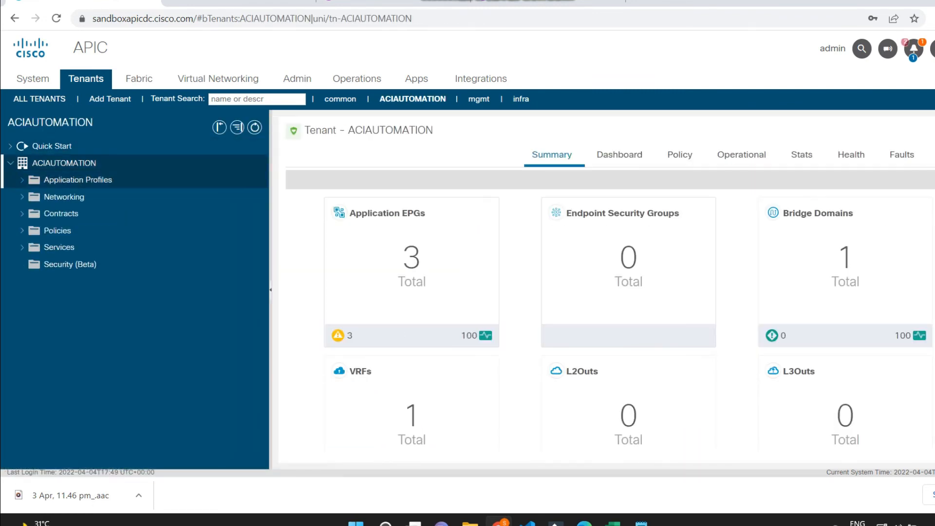
pyautogui.click(19, 180)
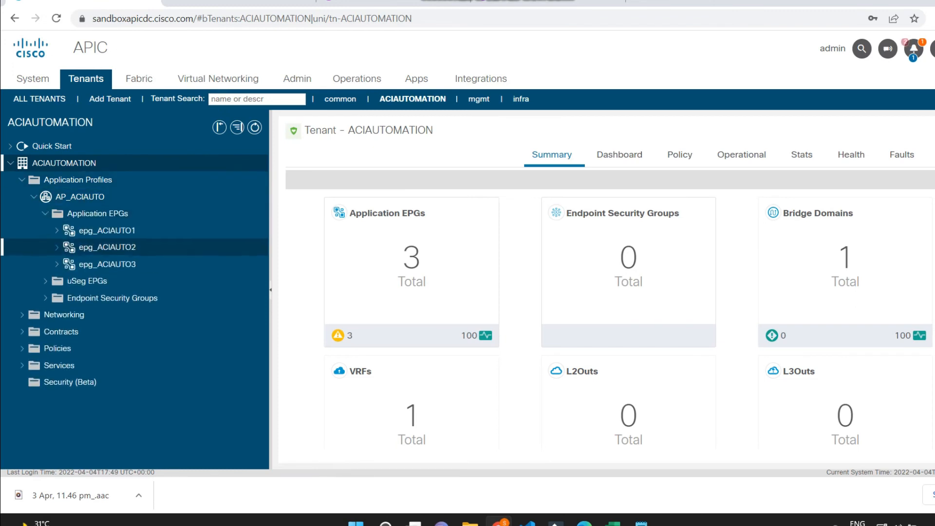
pyautogui.click(107, 264)
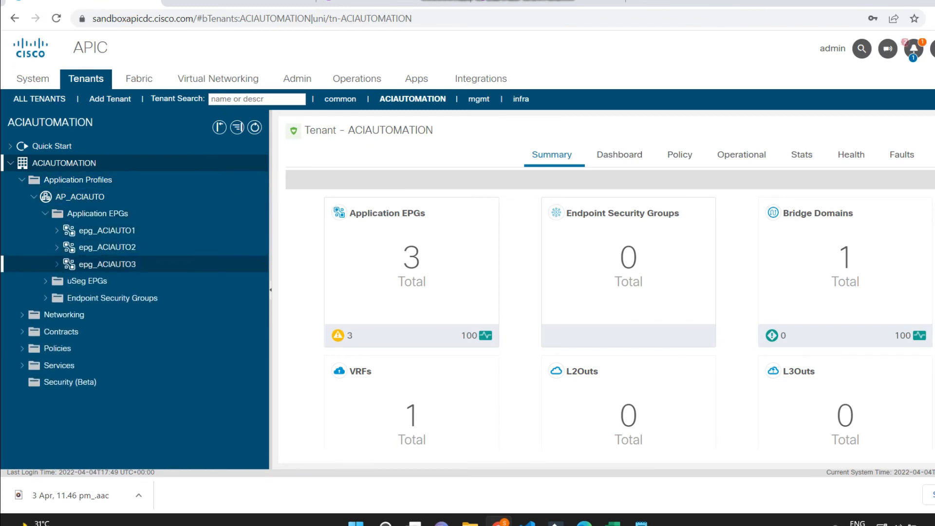
# Step: Expand Networking > Bridge Domains > BD_ACIAUTO to show its contents
pyautogui.click(64, 314)
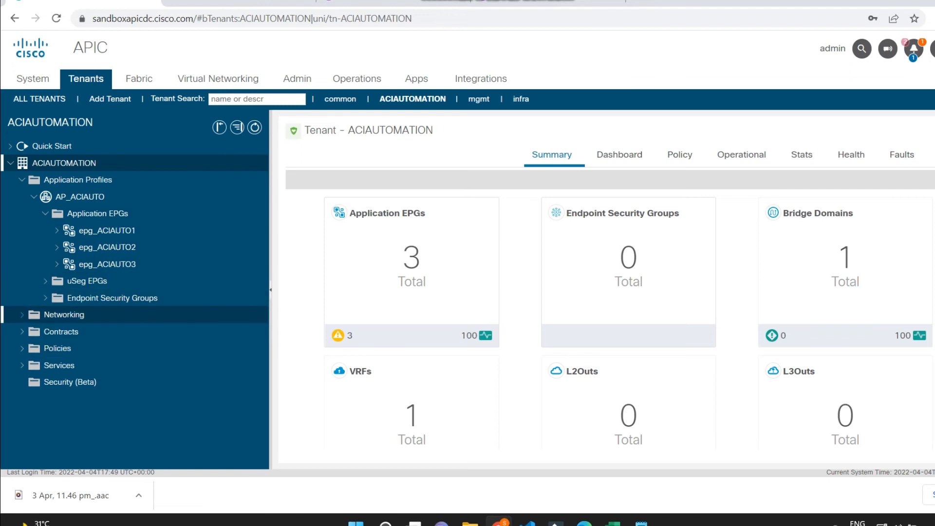
pyautogui.click(64, 315)
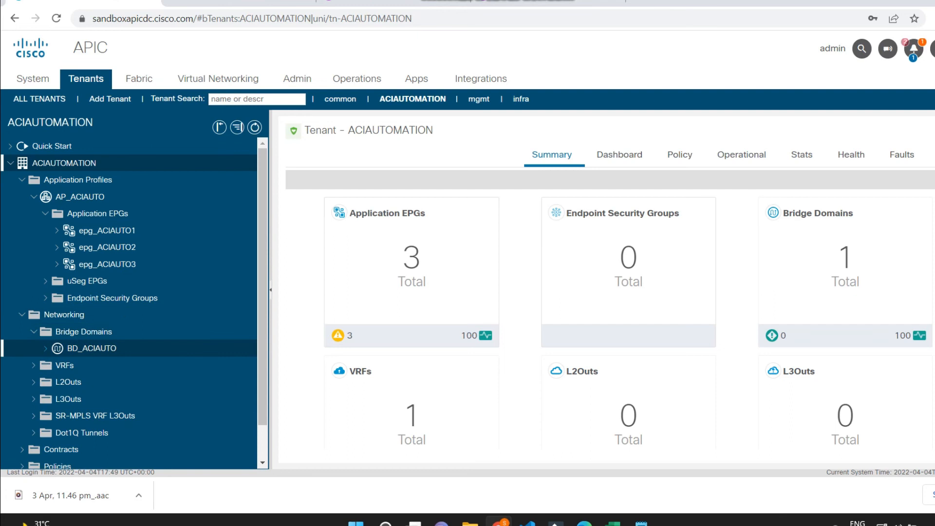
pyautogui.click(45, 348)
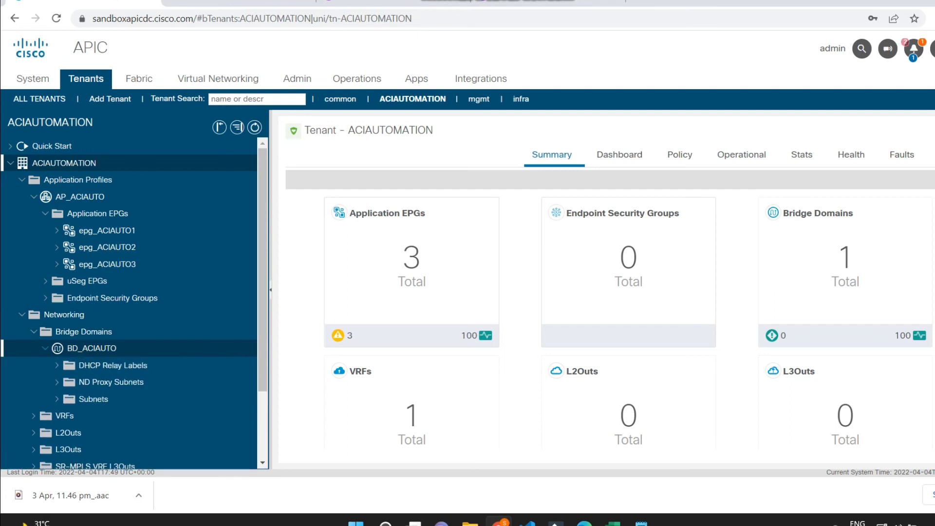
pyautogui.click(107, 230)
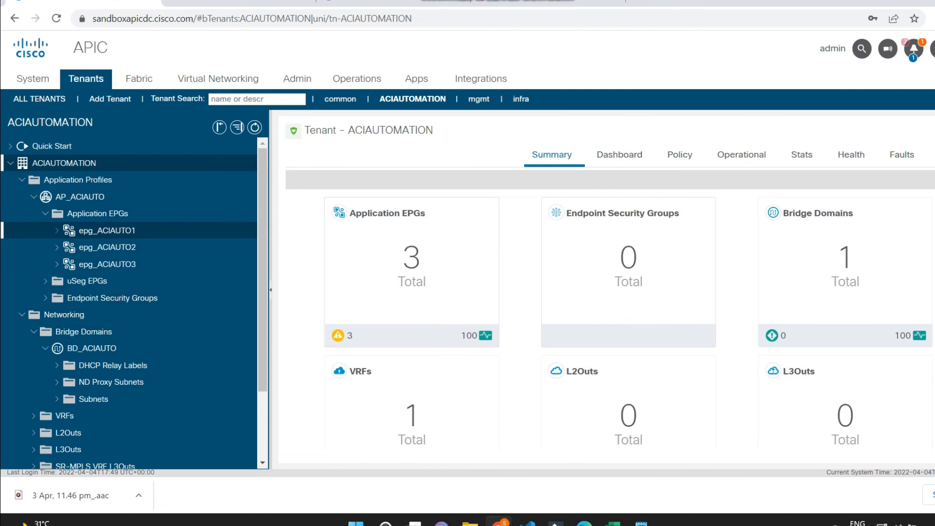
# Step: Check epg_ACIAUTO1's Policy > General shows bridge domain BD_ACIAUTO, then select epg_ACIAUTO2
pyautogui.click(107, 230)
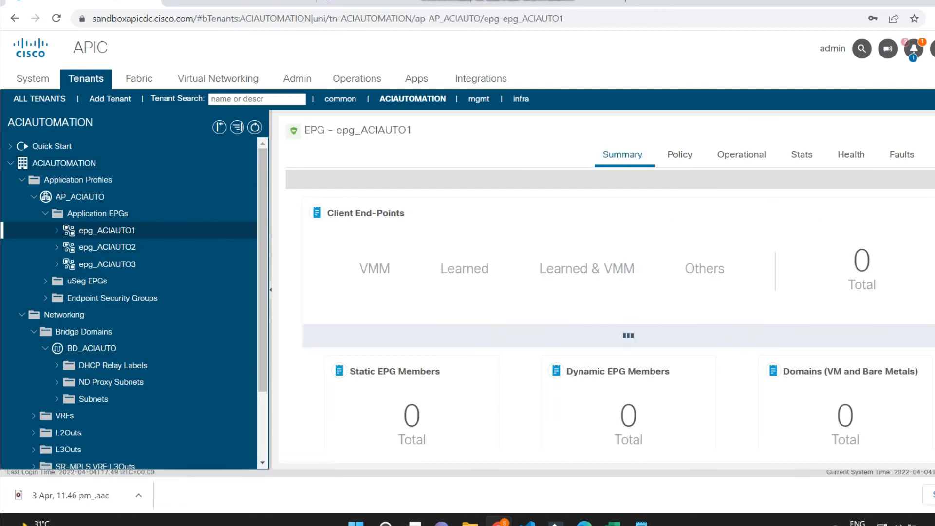
pyautogui.click(680, 155)
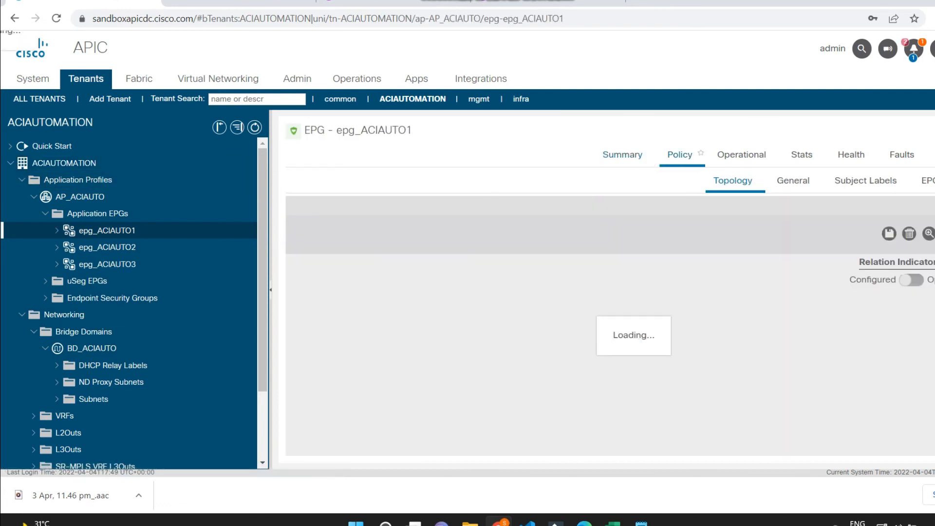
pyautogui.click(794, 180)
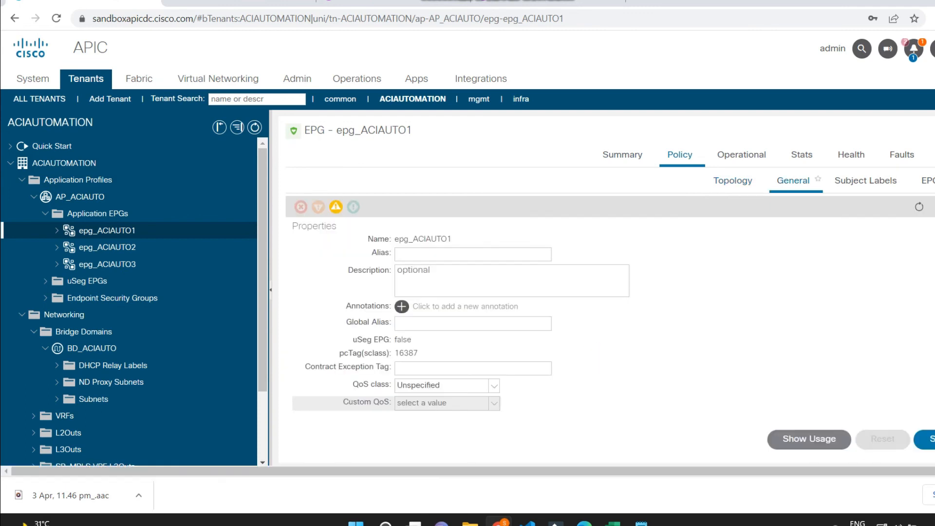
pyautogui.scroll(-3)
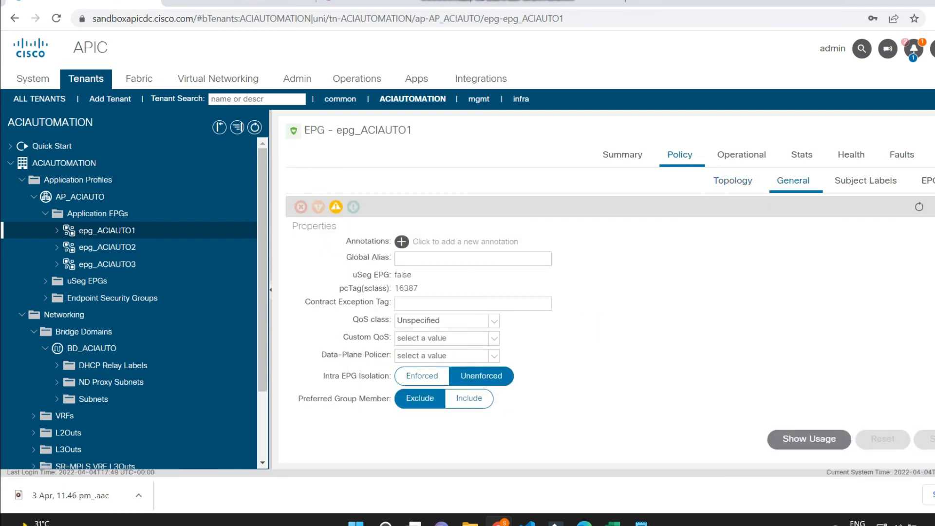
pyautogui.scroll(-3)
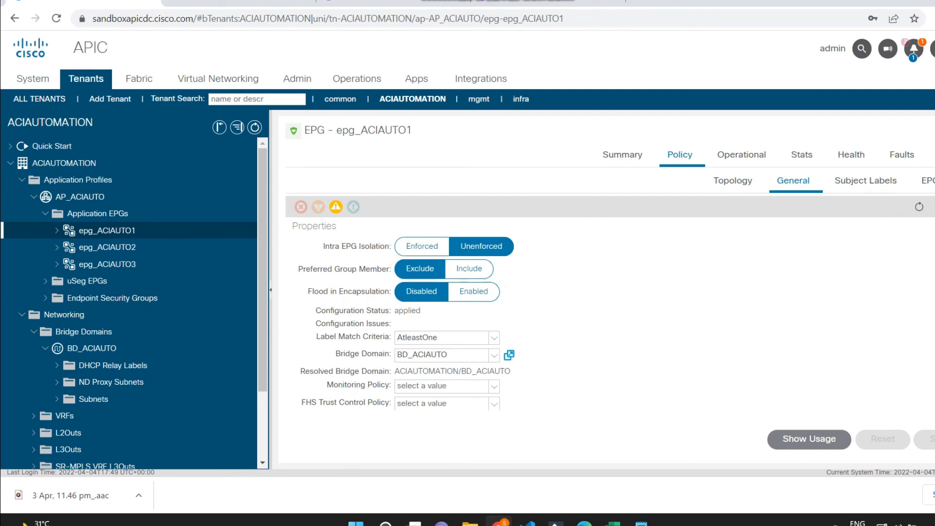
pyautogui.click(446, 355)
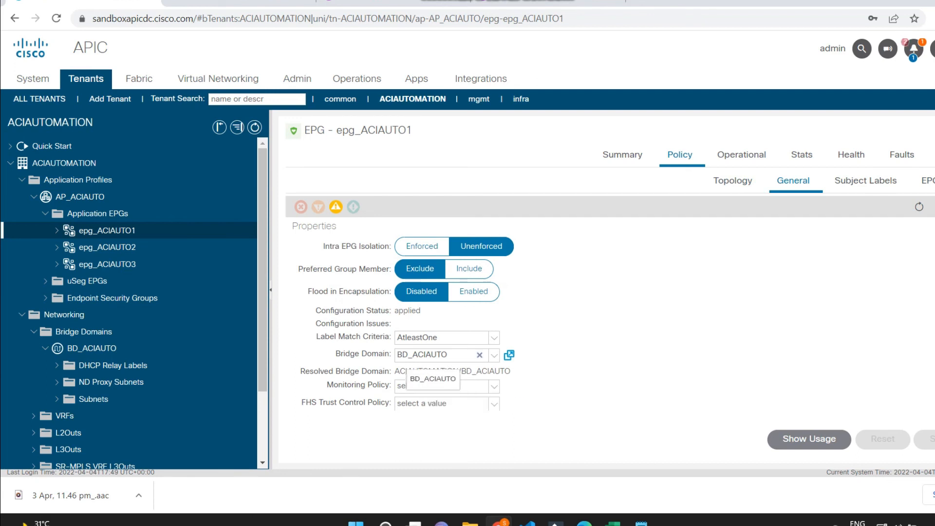
pyautogui.click(108, 247)
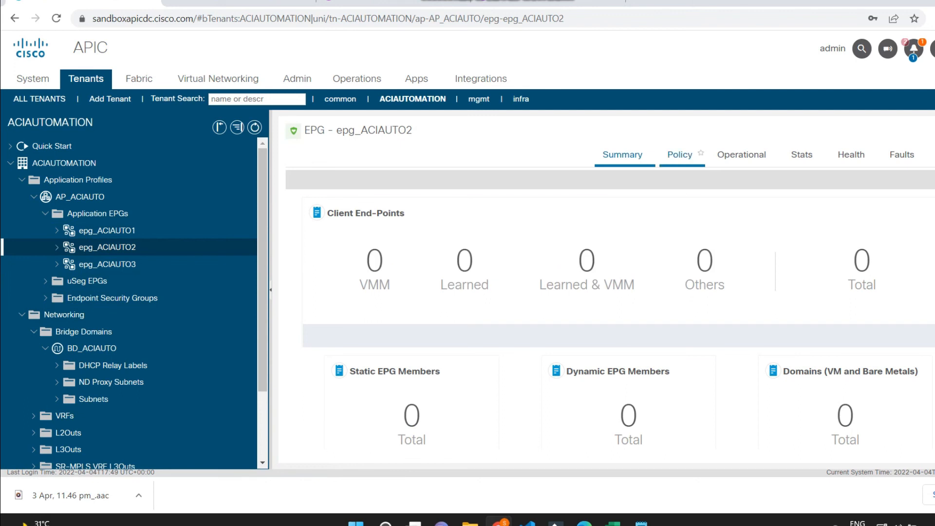
# Step: Check epg_ACIAUTO2's Policy > General shows BD_ACIAUTO, then go to epg_ACIAUTO3's policy settings
pyautogui.click(680, 154)
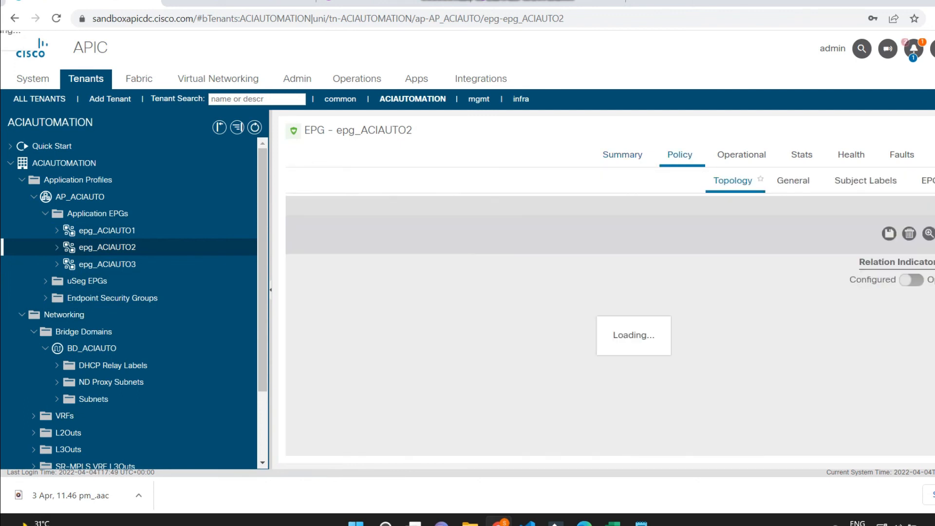
pyautogui.click(793, 181)
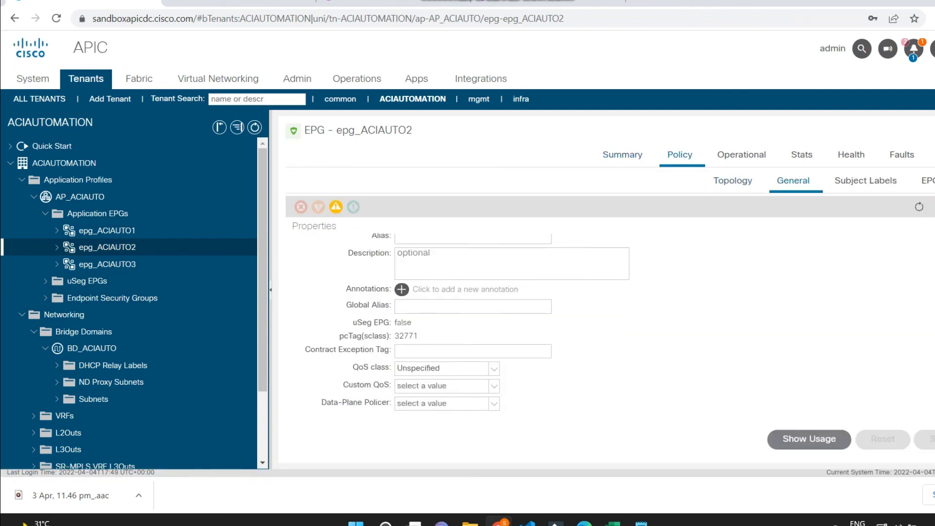
pyautogui.scroll(-3)
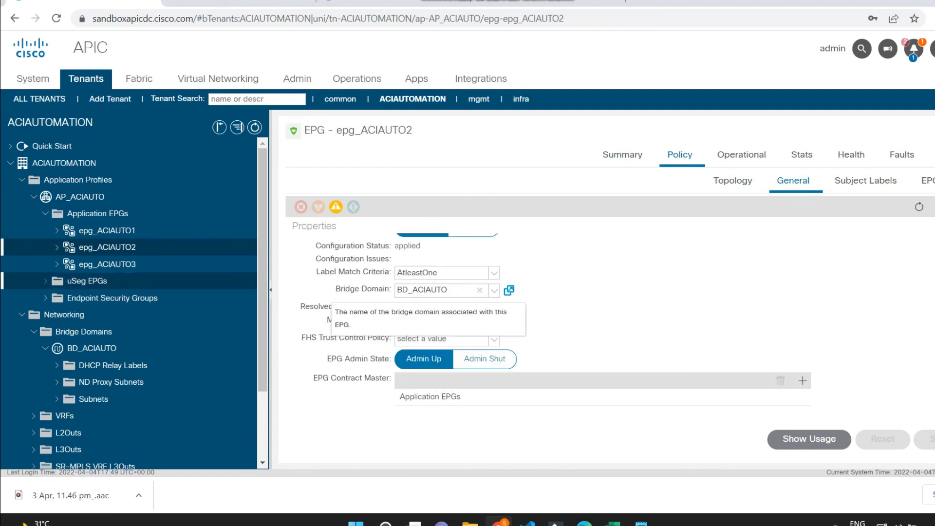
pyautogui.click(110, 264)
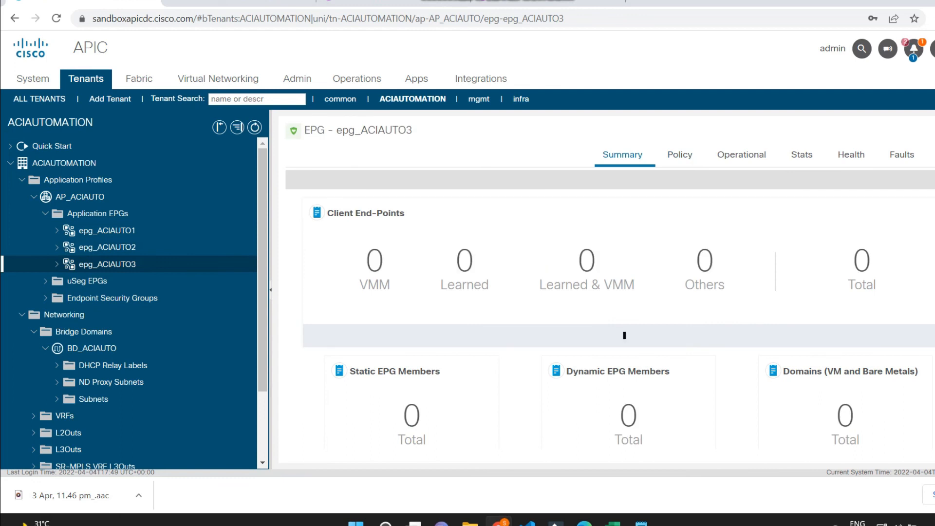
pyautogui.click(679, 155)
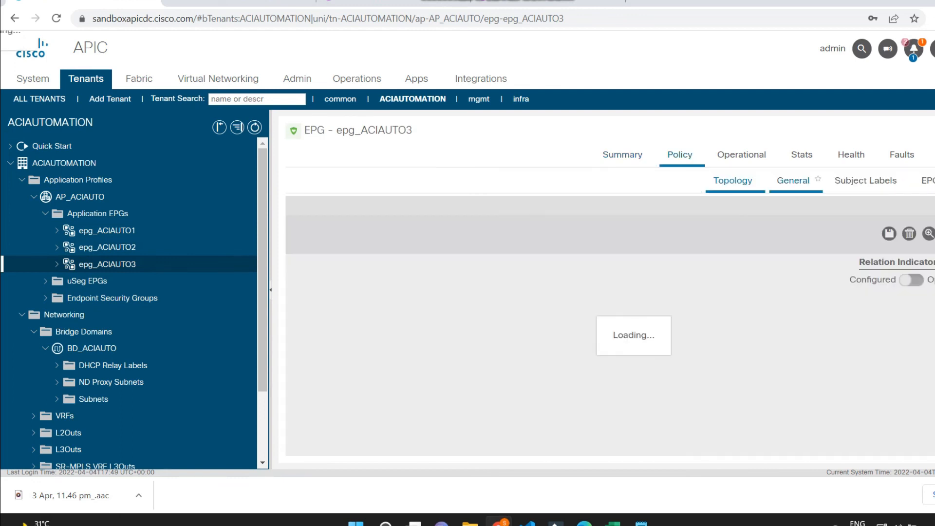